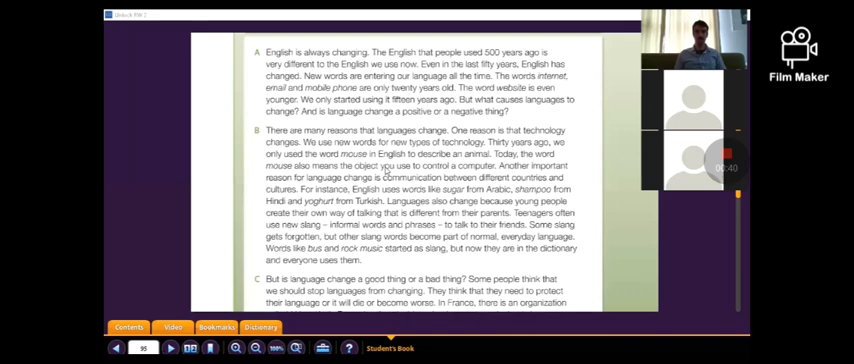
# - Scroll through the language-change reading on page 95, then advance to page 97's article gap-fill
pyautogui.scroll(-3)
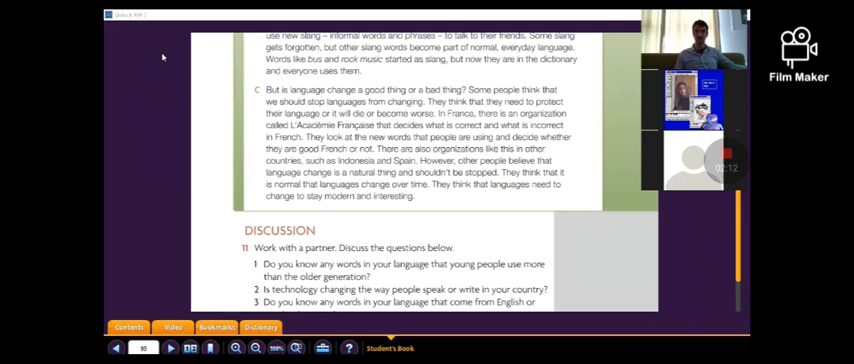
pyautogui.moveTo(447, 82)
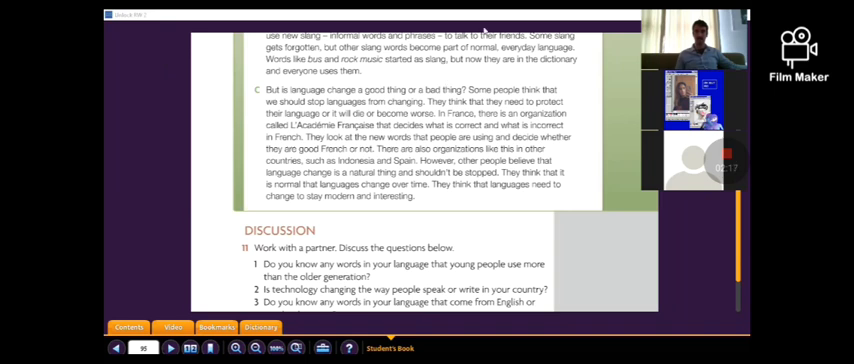
pyautogui.click(170, 348)
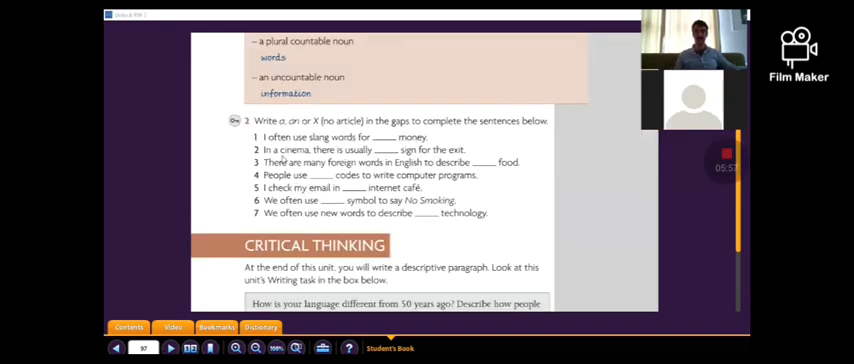